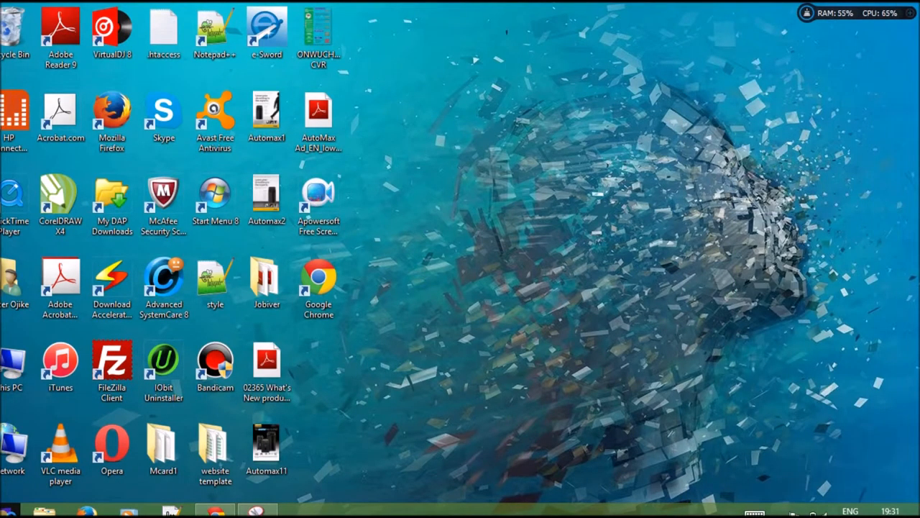
Launch Snipping Tool by searching 'snipp' from the Start Menu
{"action": "left_click", "coordinate": [8, 507]}
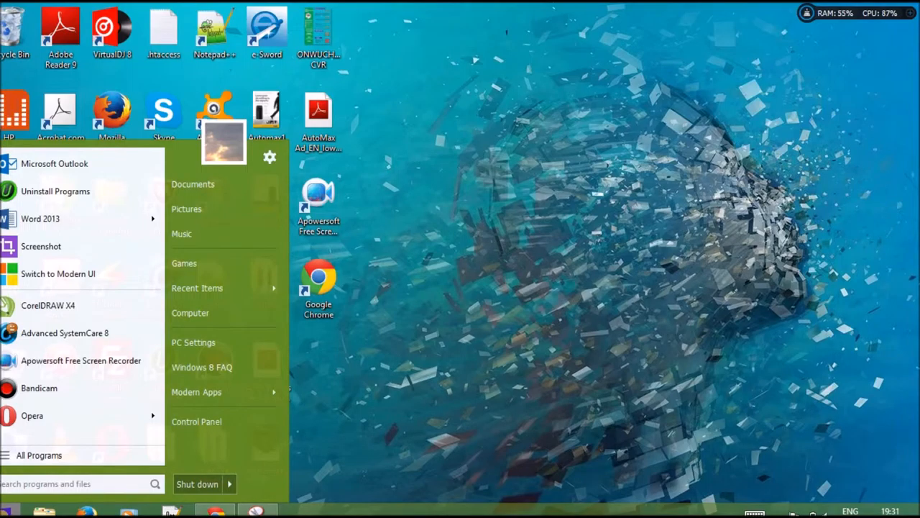
{"action": "type", "text": "snipp"}
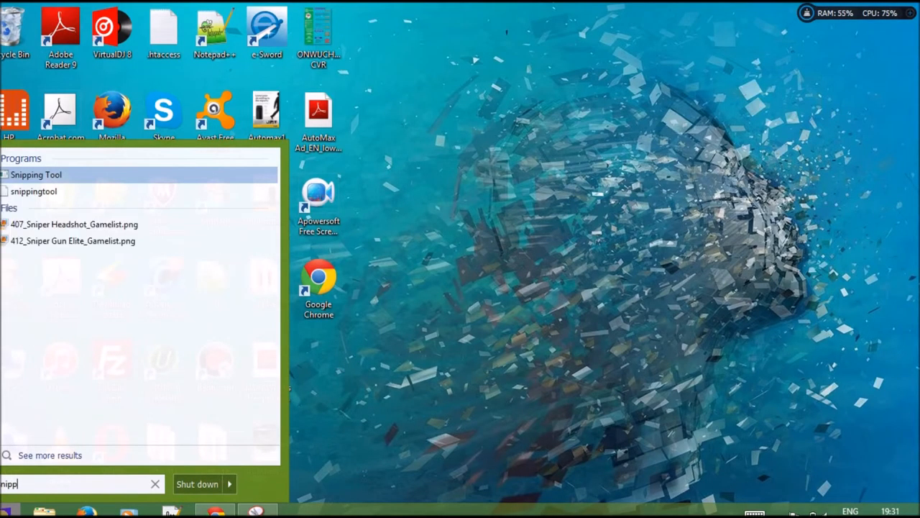
{"action": "left_click", "coordinate": [36, 174]}
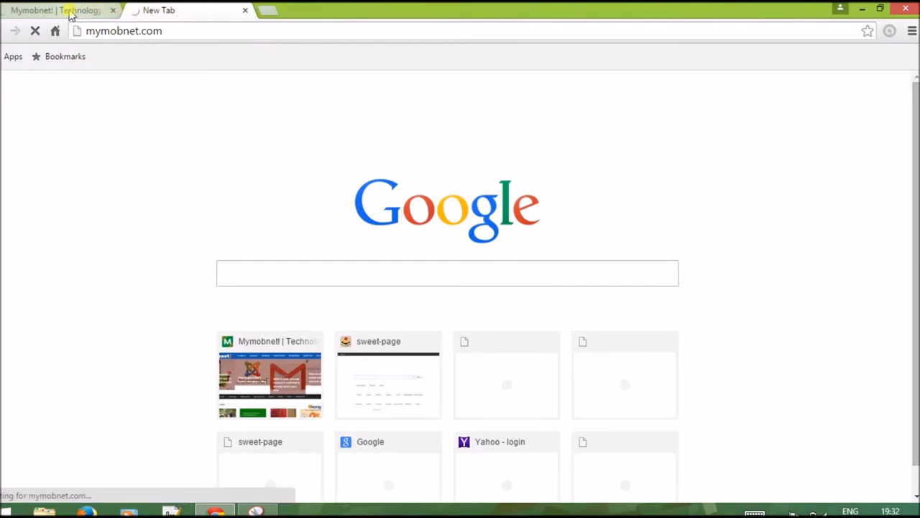
Show the mymobnet.com tab in Chrome, bring Snipping Tool forward and start a new snip
{"action": "left_click", "coordinate": [65, 10]}
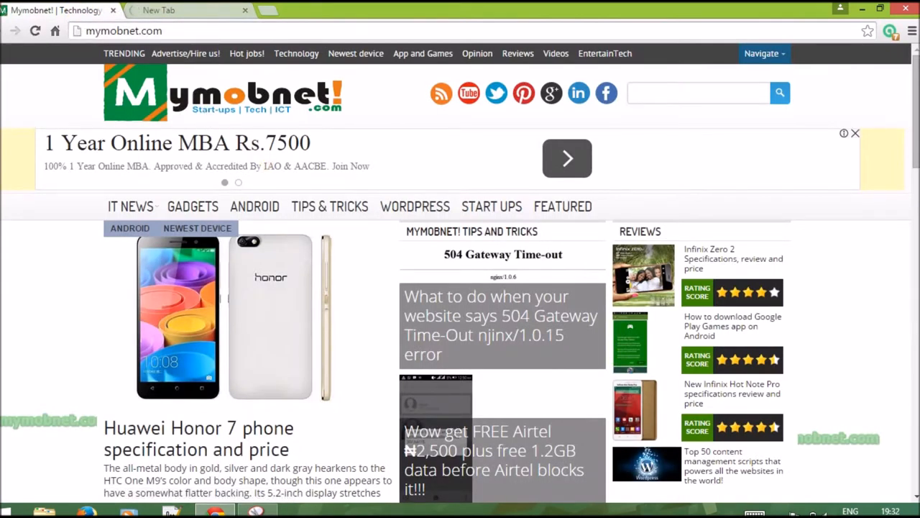
{"action": "scroll", "scroll_direction": "down", "scroll_amount": 3}
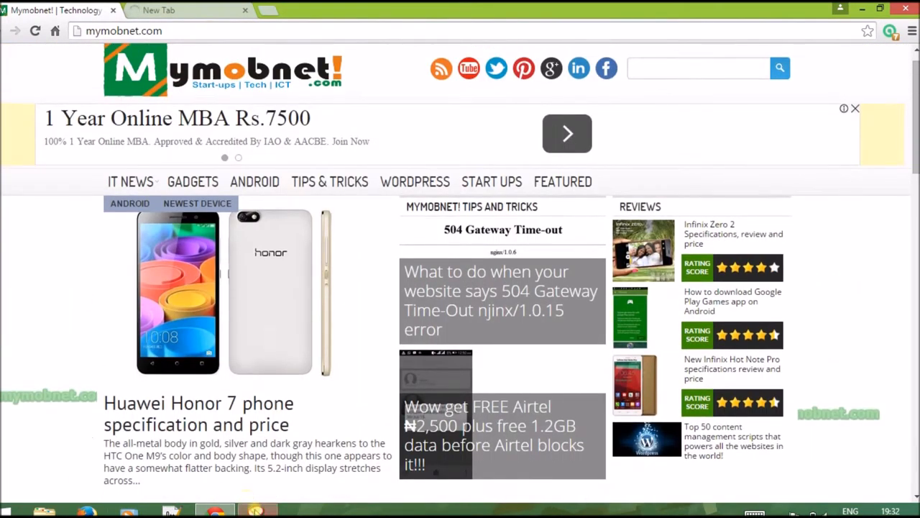
{"action": "left_click", "coordinate": [262, 510]}
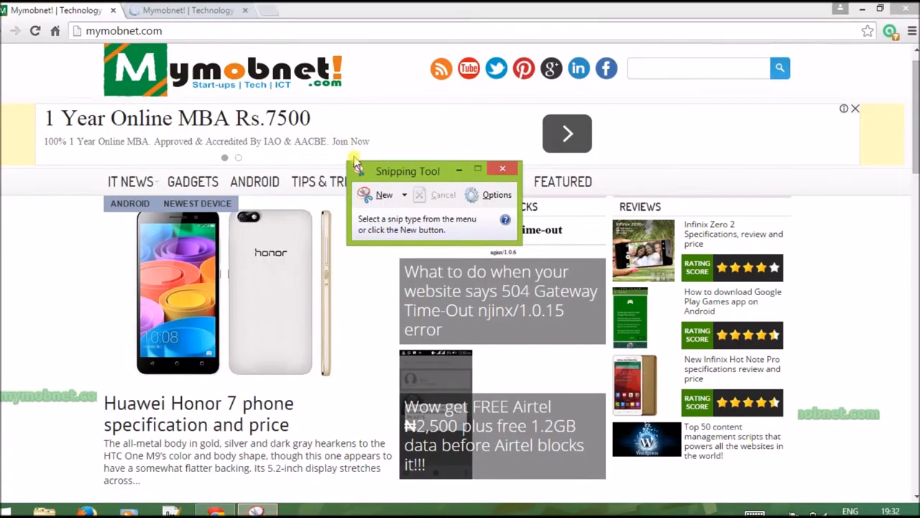
{"action": "left_click", "coordinate": [378, 195]}
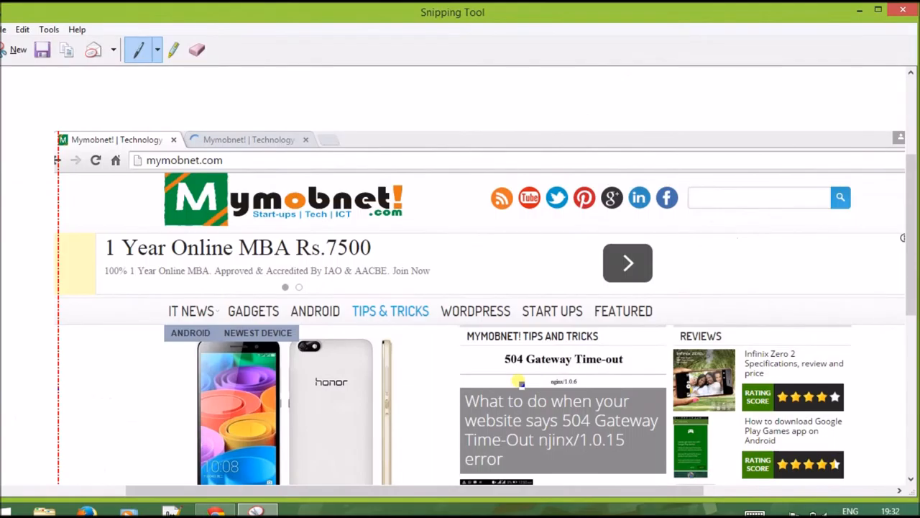
{"action": "mouse_move", "coordinate": [286, 254]}
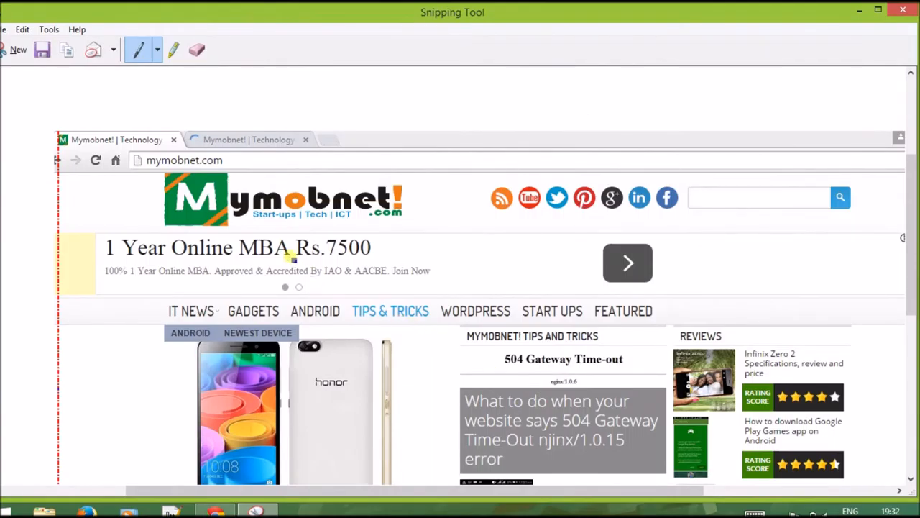
{"action": "mouse_move", "coordinate": [42, 49]}
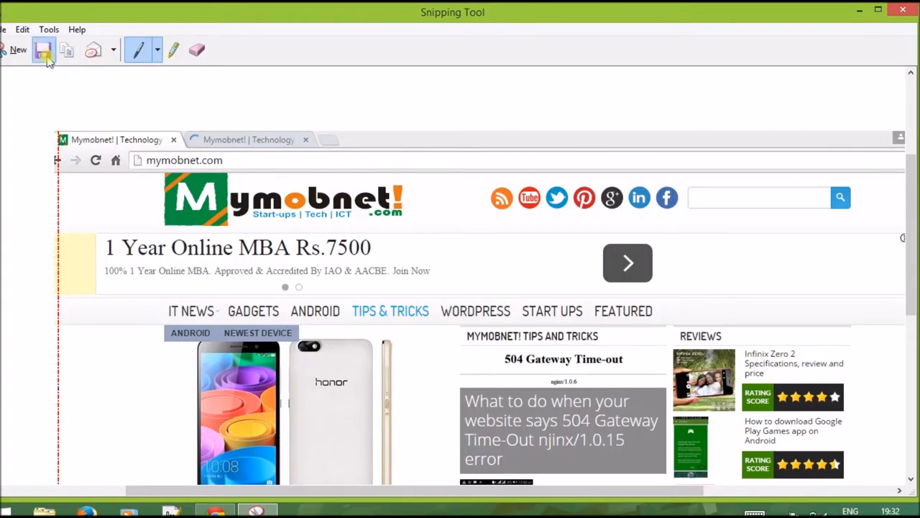
Set up saving the snip as a JPEG file named 'mymobnet' in Pictures
{"action": "left_click", "coordinate": [44, 56]}
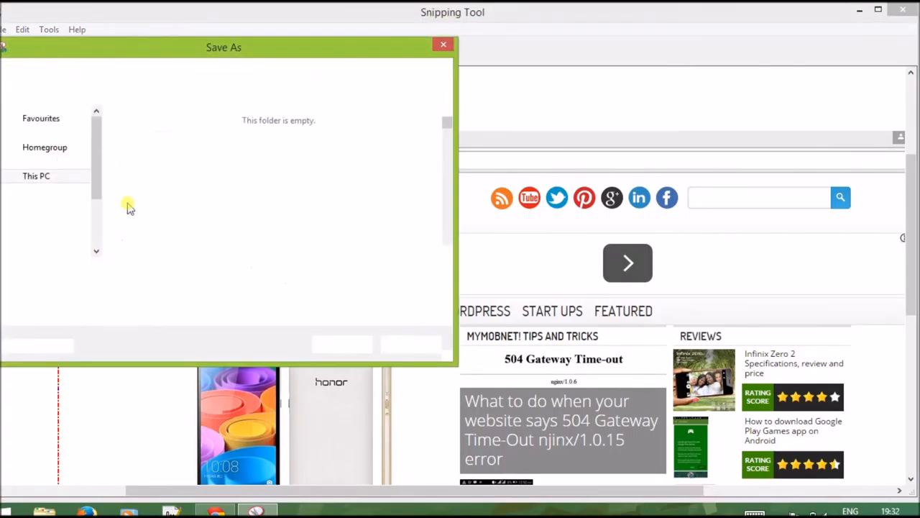
{"action": "left_click", "coordinate": [35, 176]}
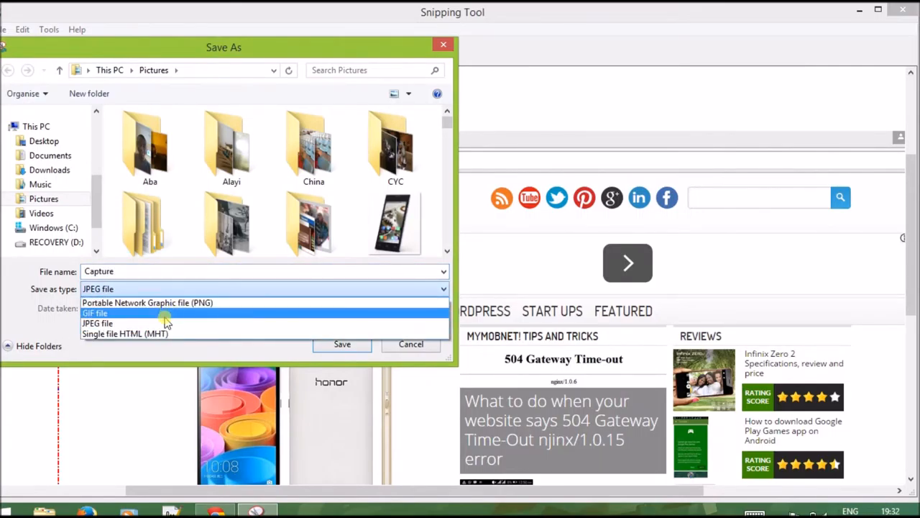
{"action": "mouse_move", "coordinate": [176, 281]}
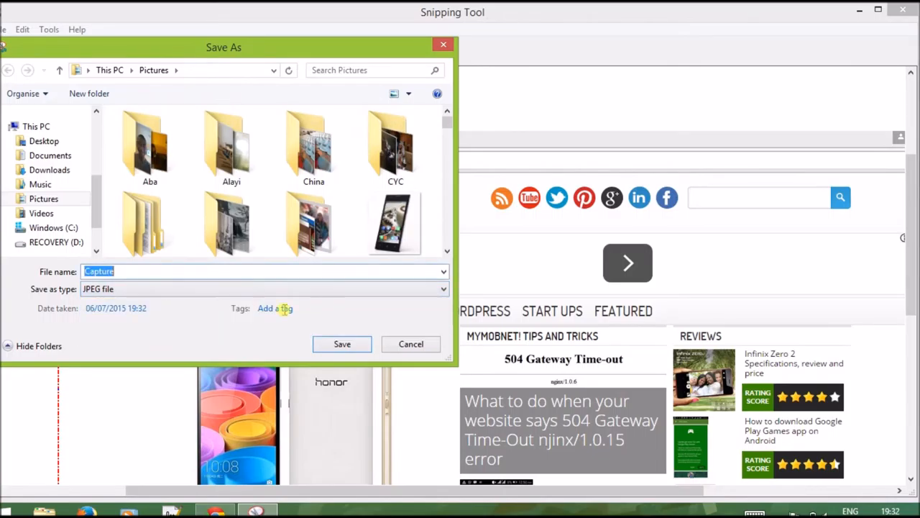
{"action": "type", "text": "m"}
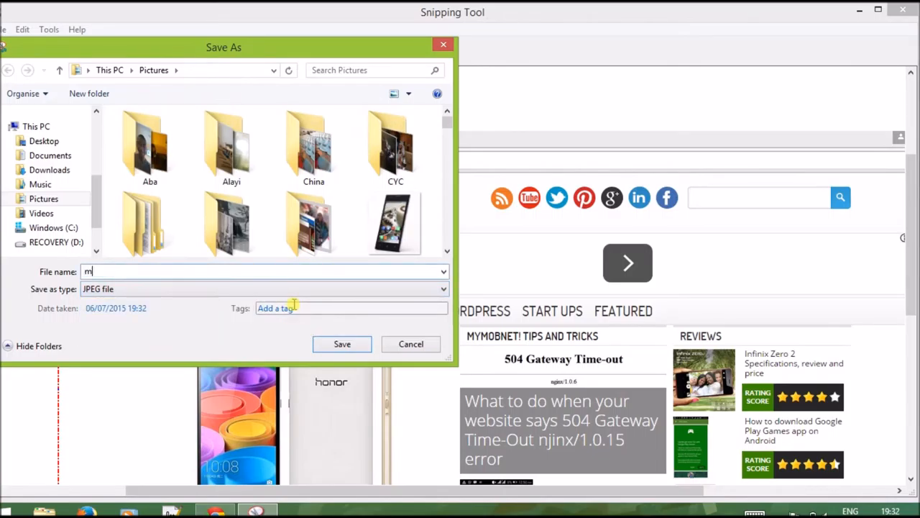
{"action": "type", "text": "ymobnet"}
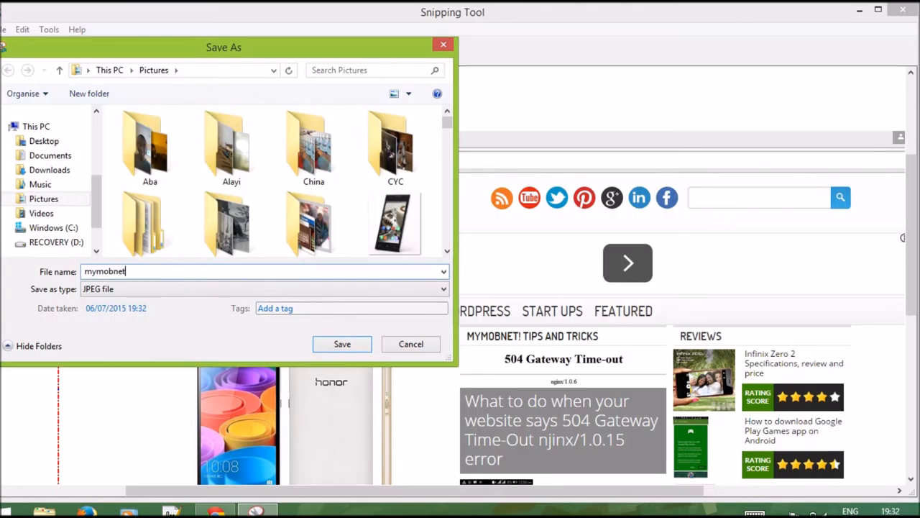